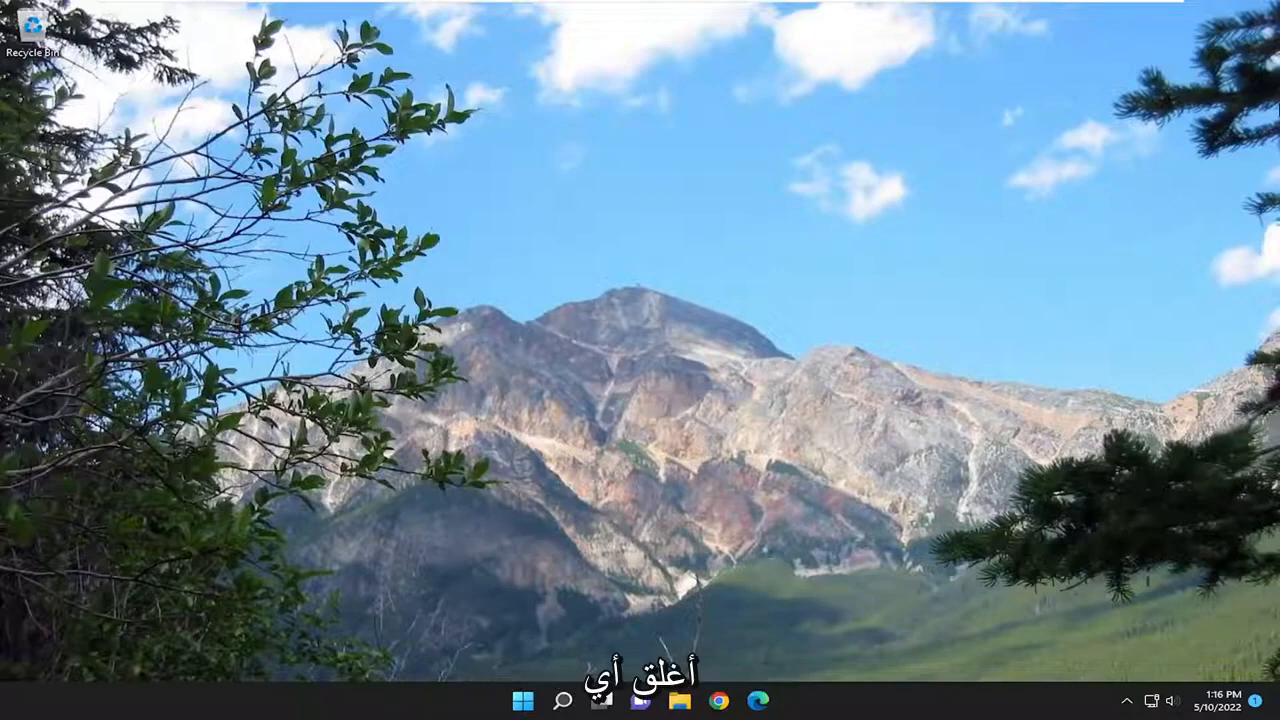
mouse_move(743, 298)
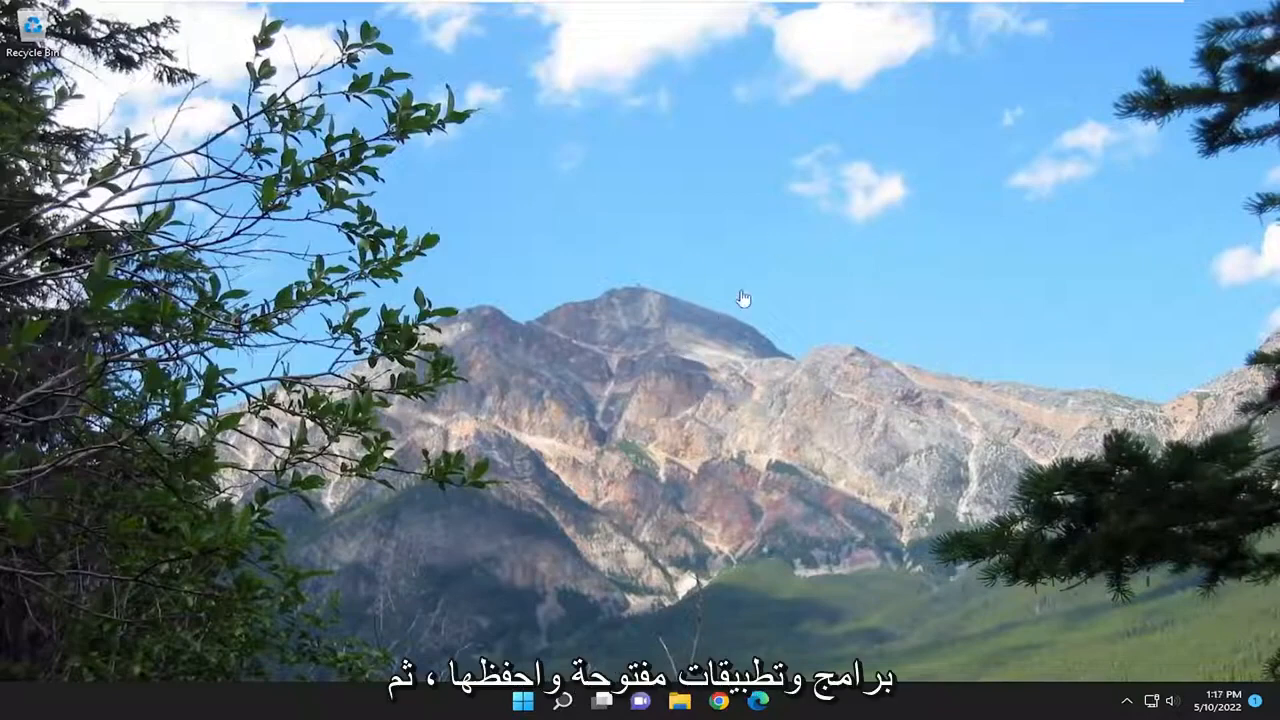
Restart the PC from the Start button's power-user menu via Shut down or sign out
right_click(523, 700)
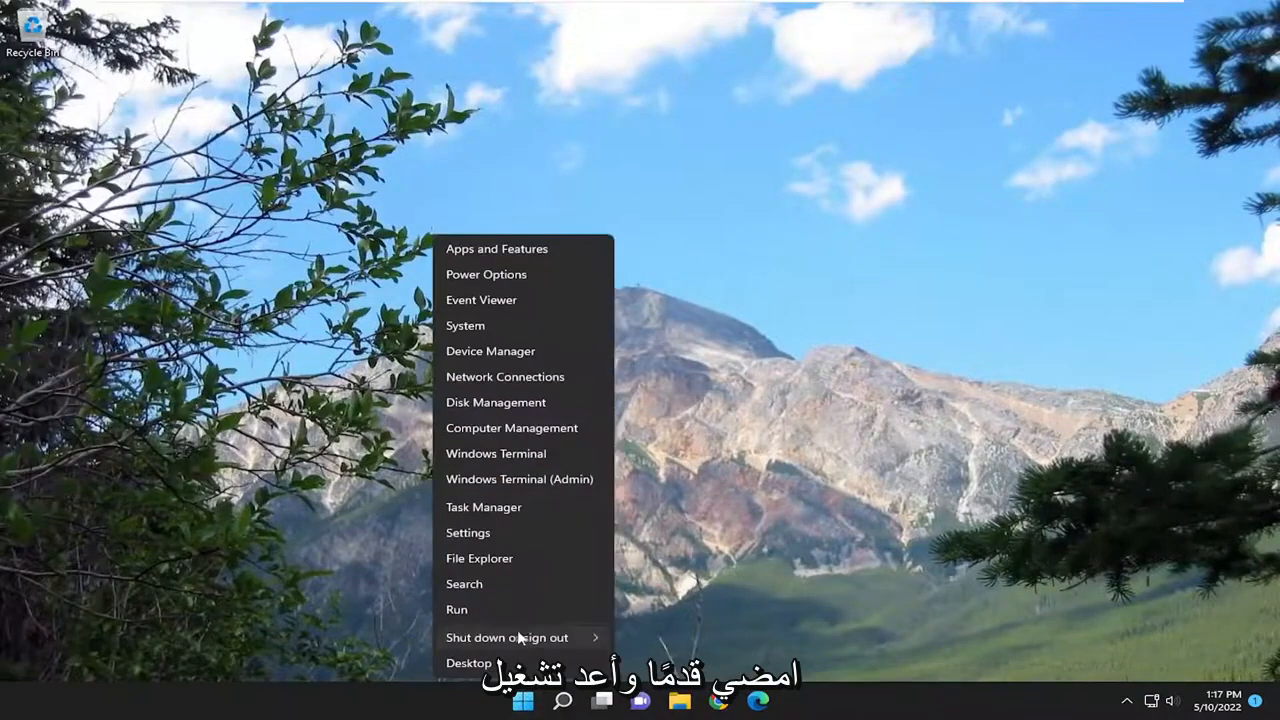
click(506, 637)
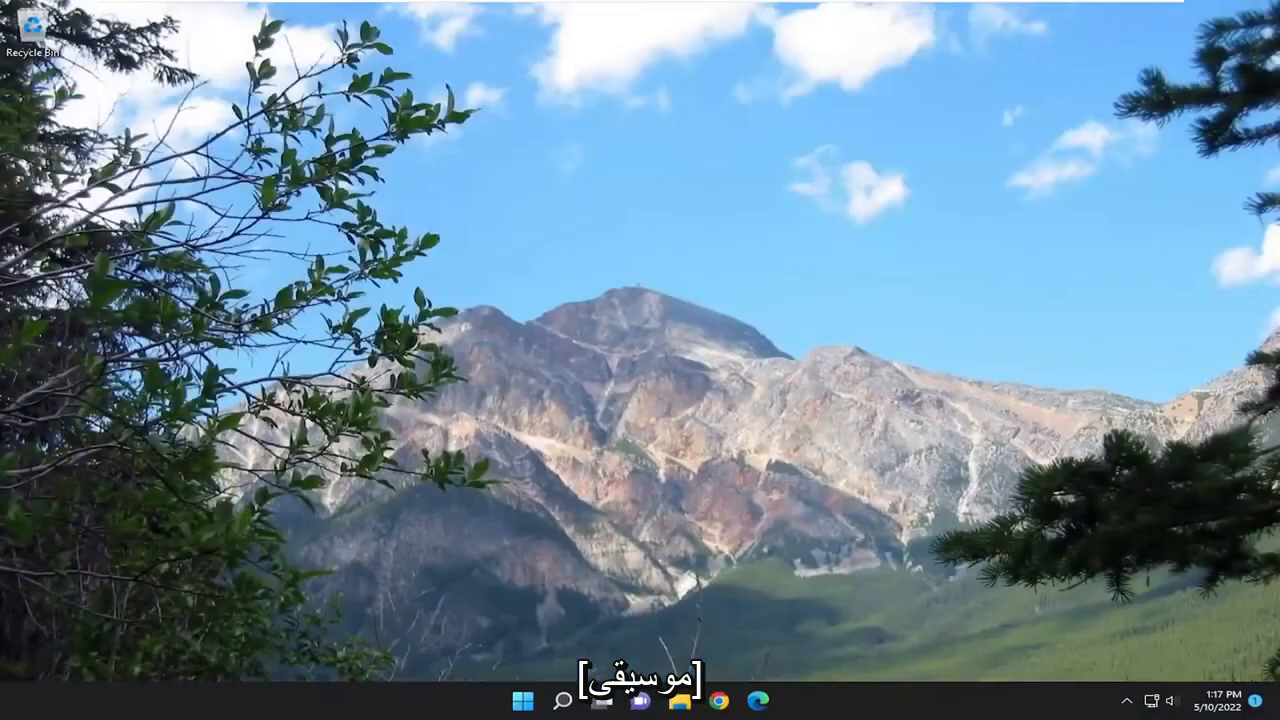
Check Disk 0 and CD-ROM 0 show healthy partitions in Disk Management, then close it
click(564, 700)
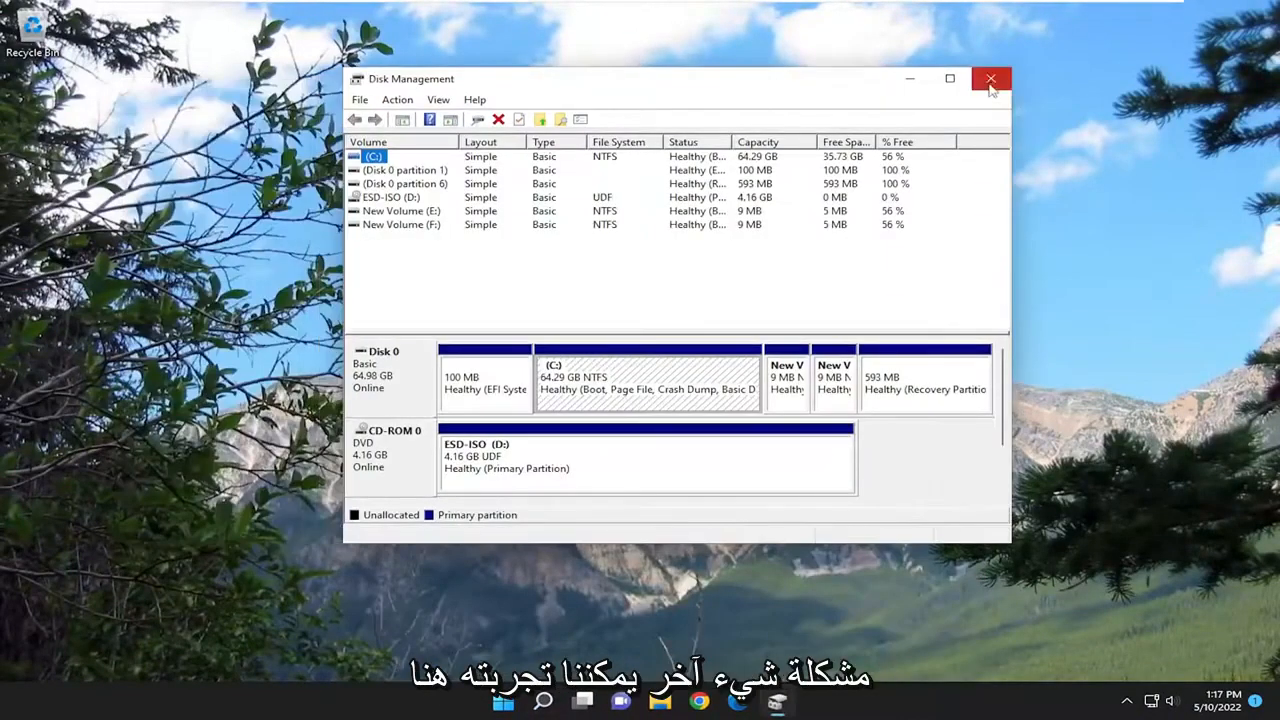
click(990, 78)
text(cmd)
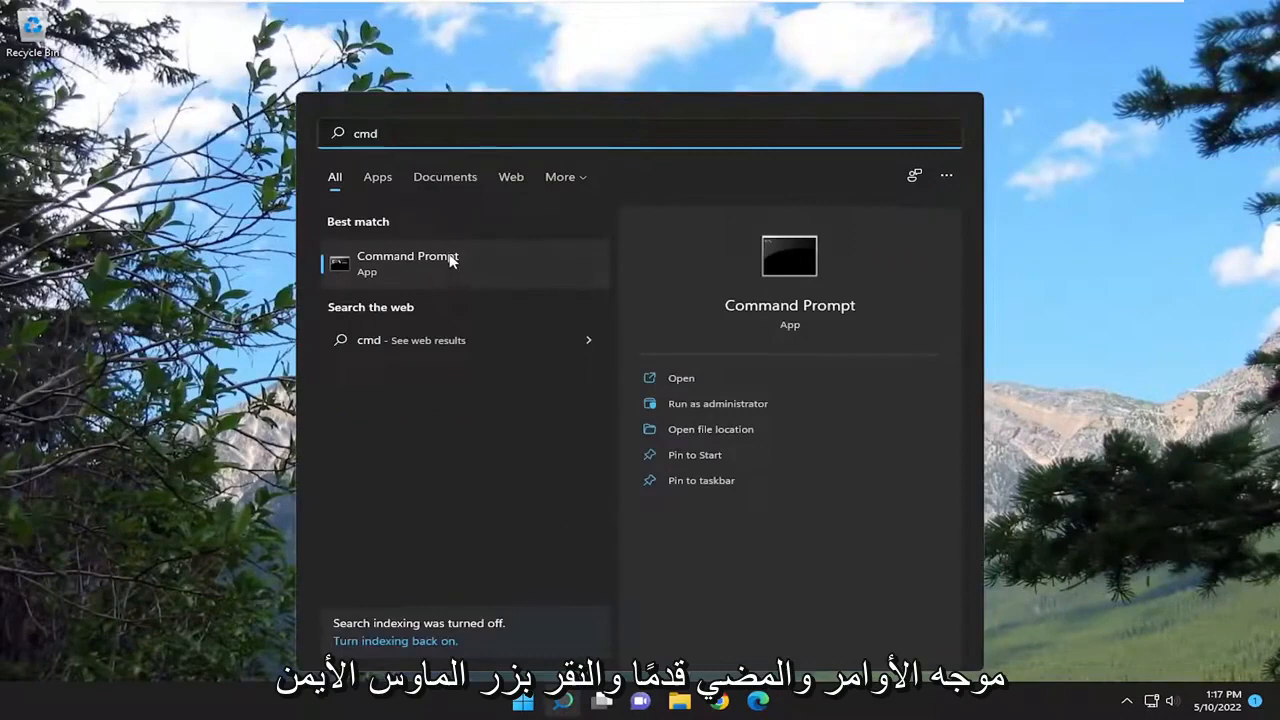
Run Command Prompt as administrator from the cmd search result
right_click(407, 262)
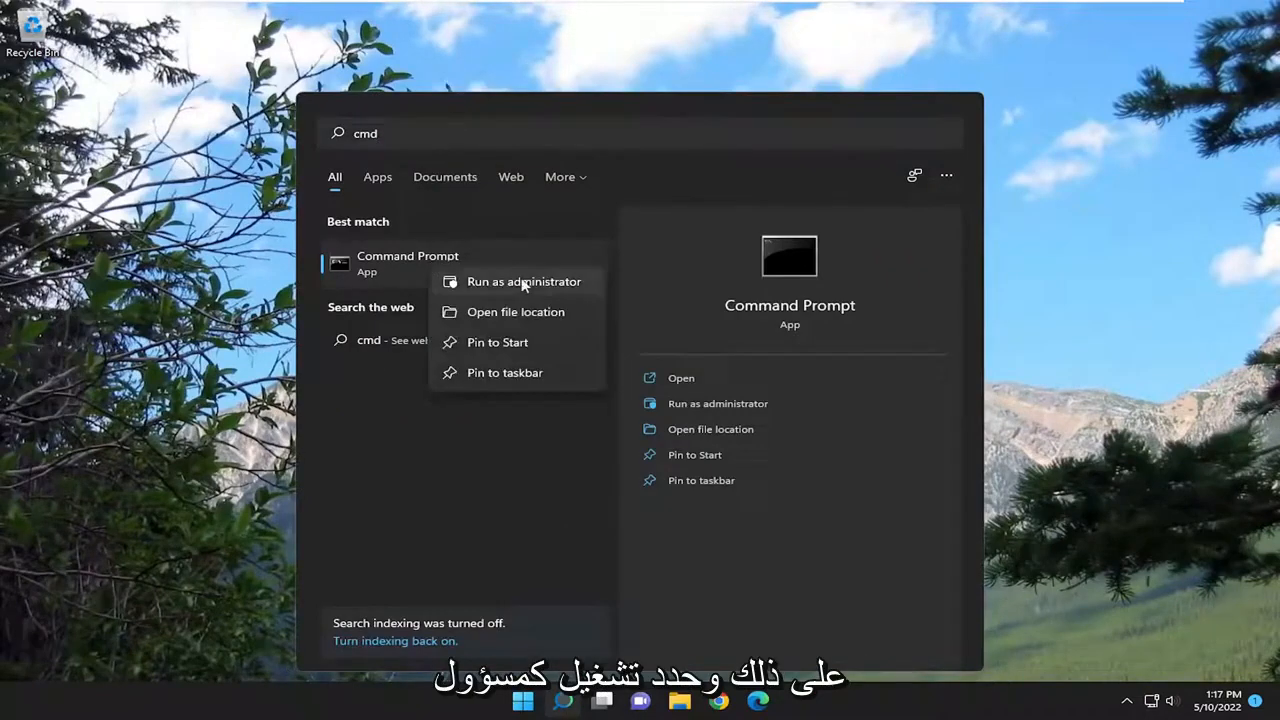
click(524, 281)
text(s)
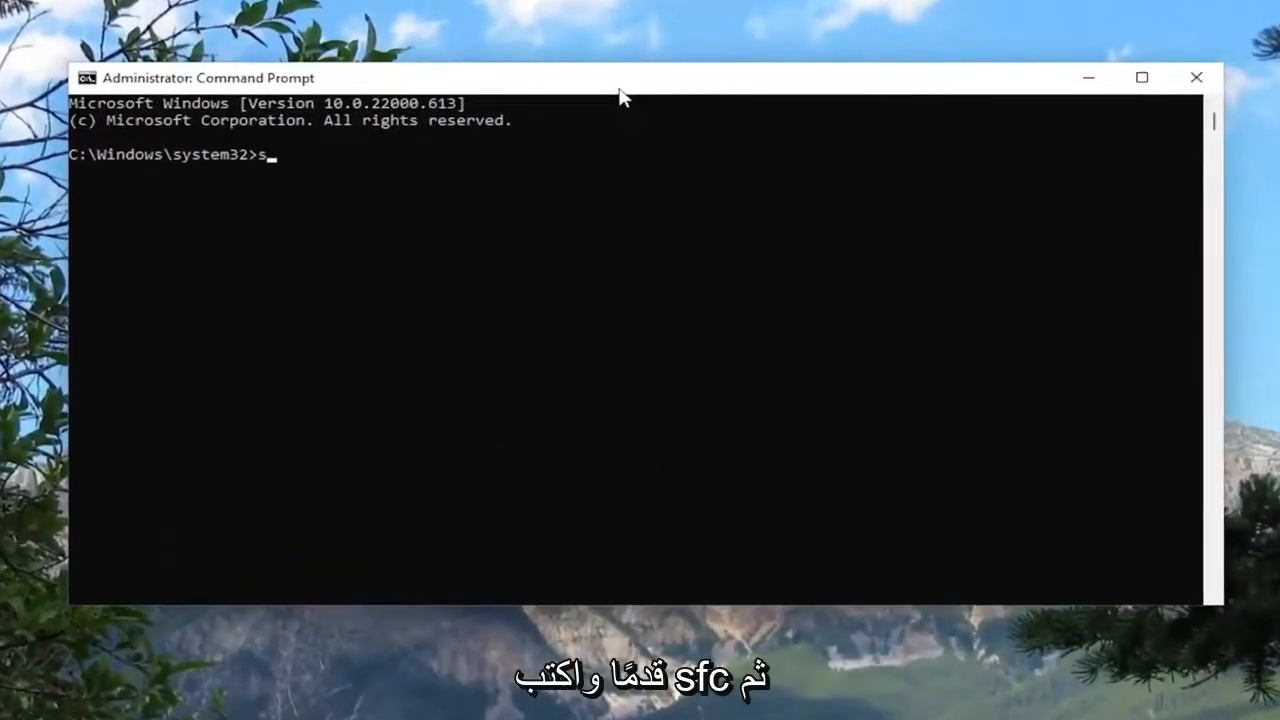
Enter the system file checker command "sfc /scannow" at the elevated prompt
text(fc)
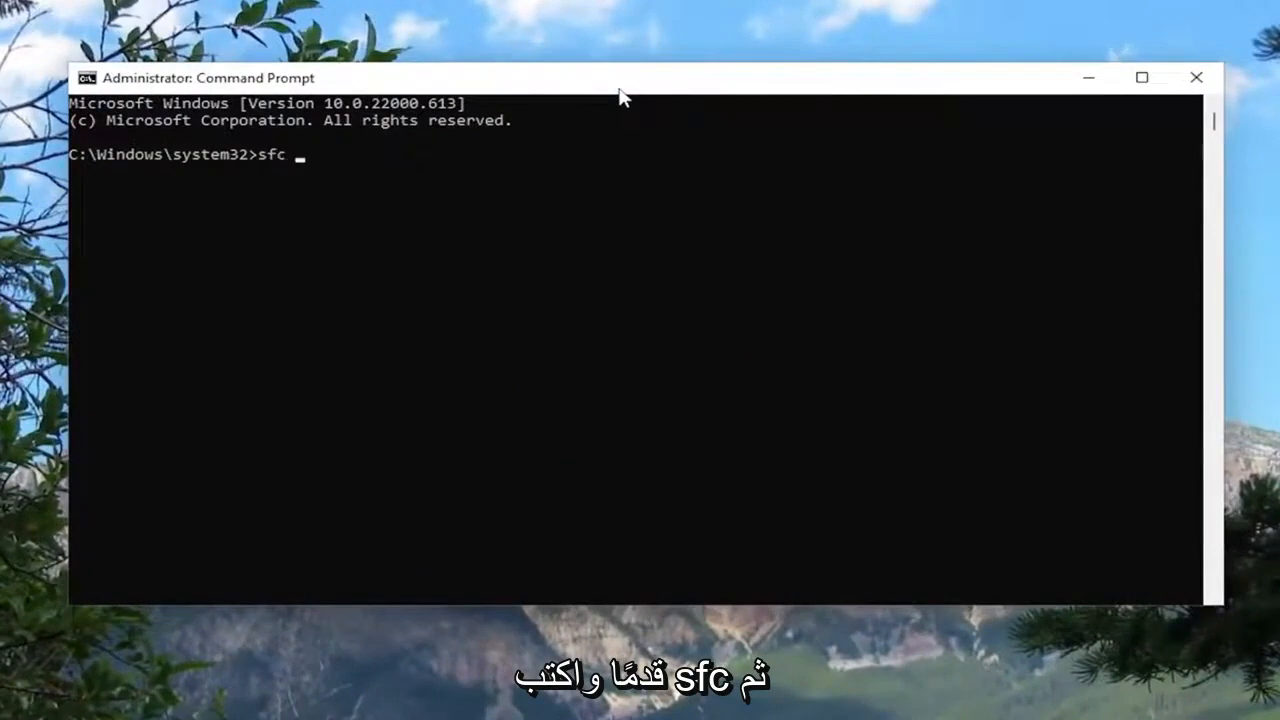
text(/scannow)
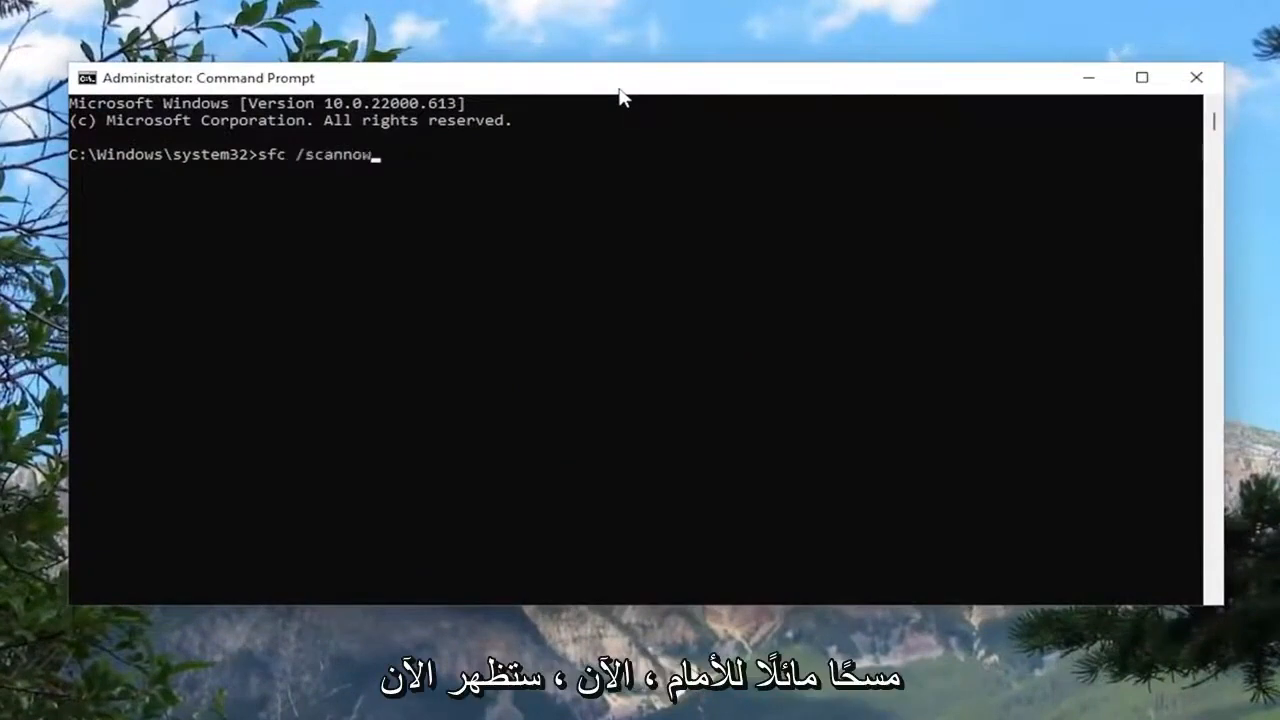
mouse_move(310, 165)
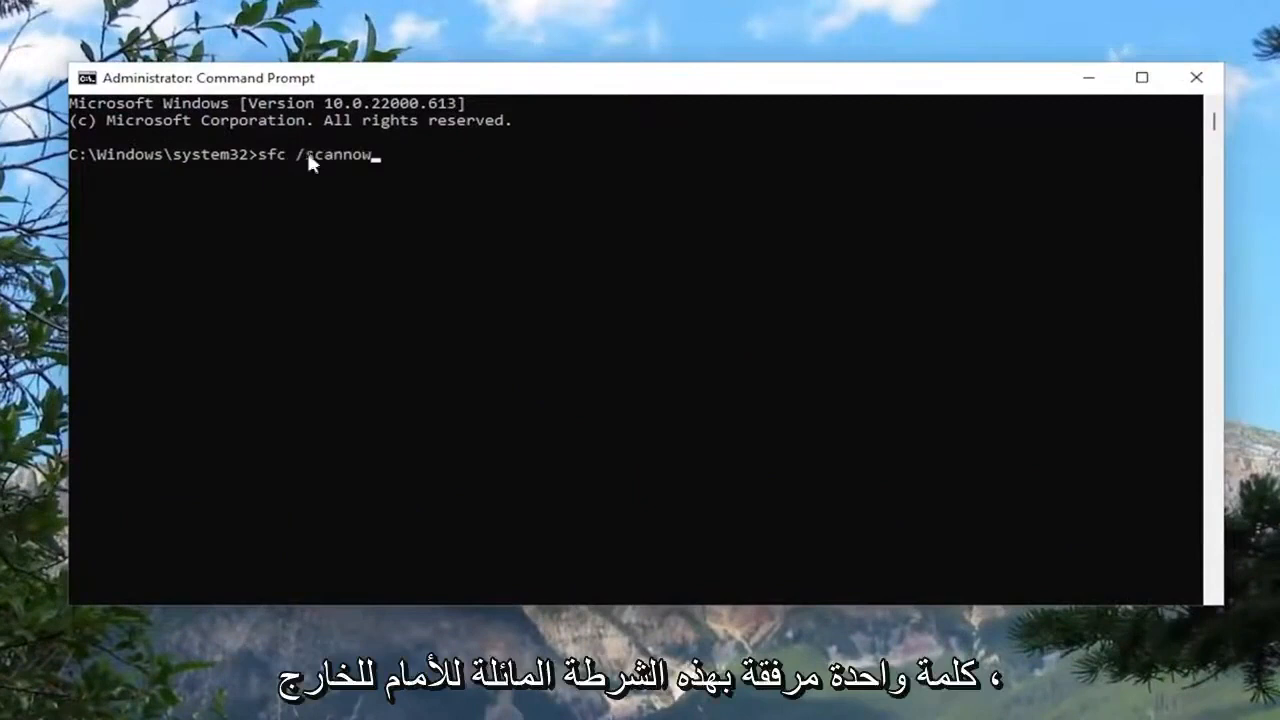
mouse_move(295, 303)
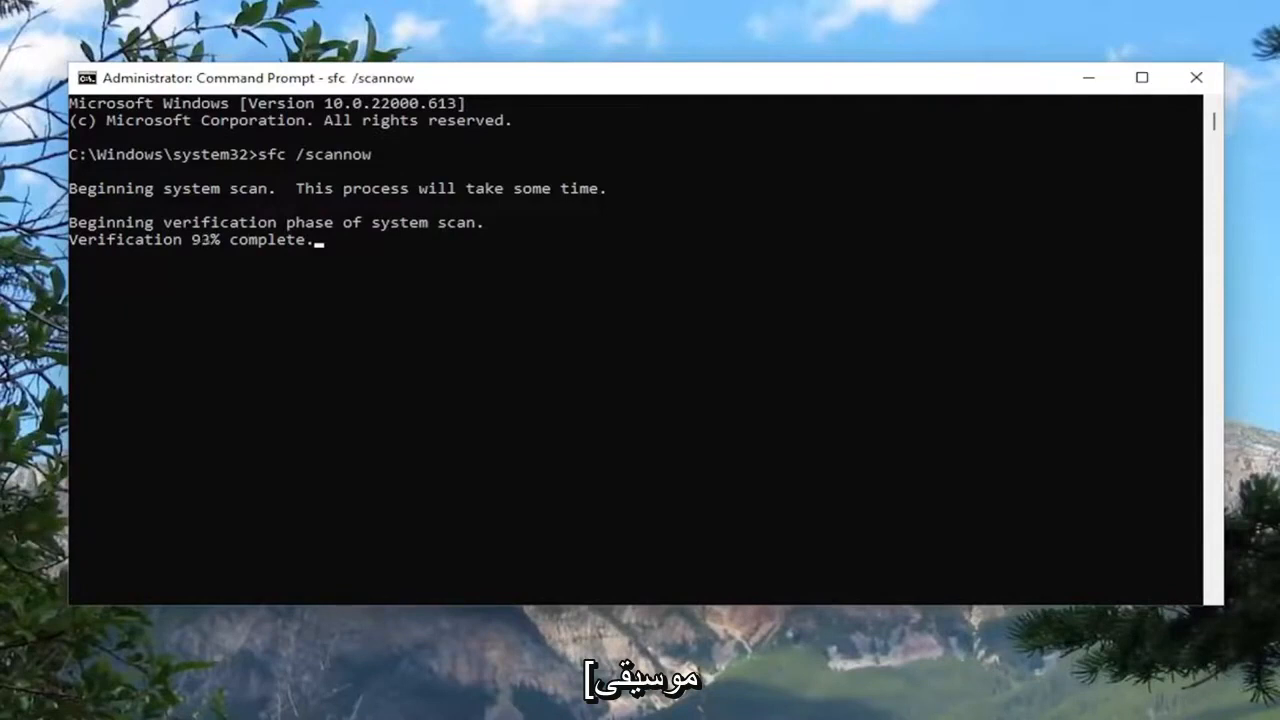
mouse_move(1137, 250)
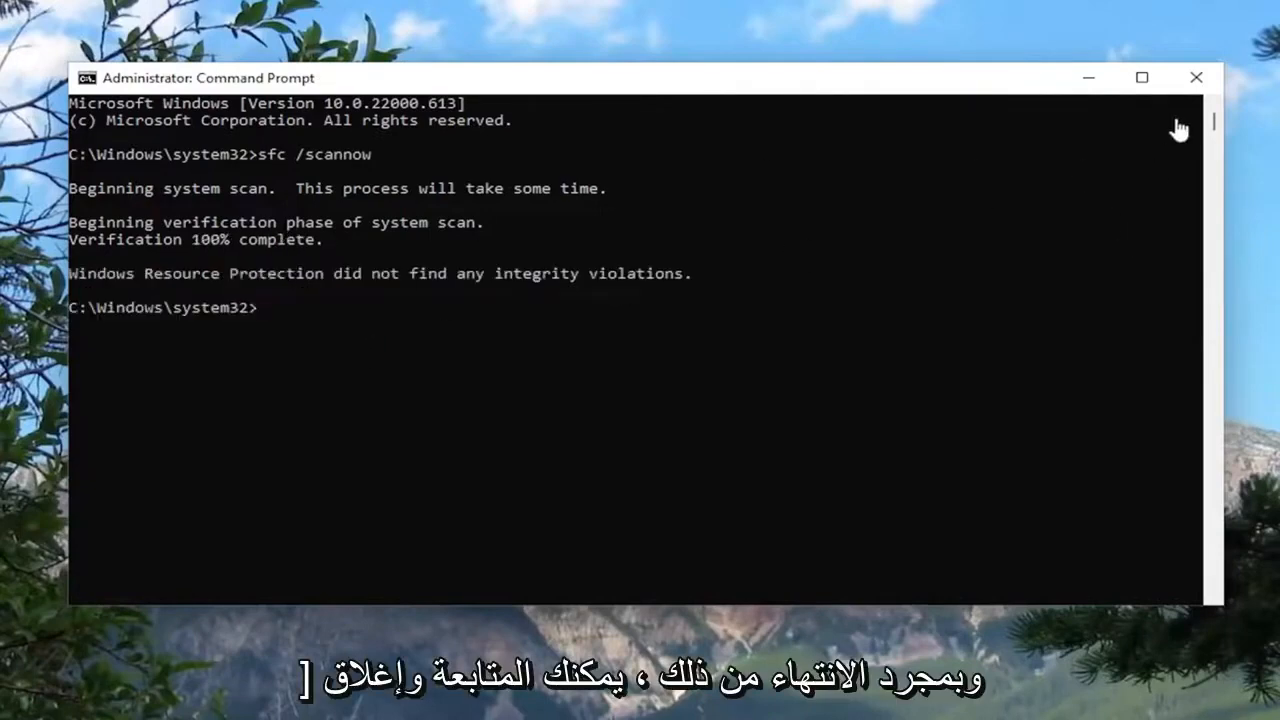
Close Command Prompt, then search 'disk' and reopen Disk Management briefly
click(1196, 77)
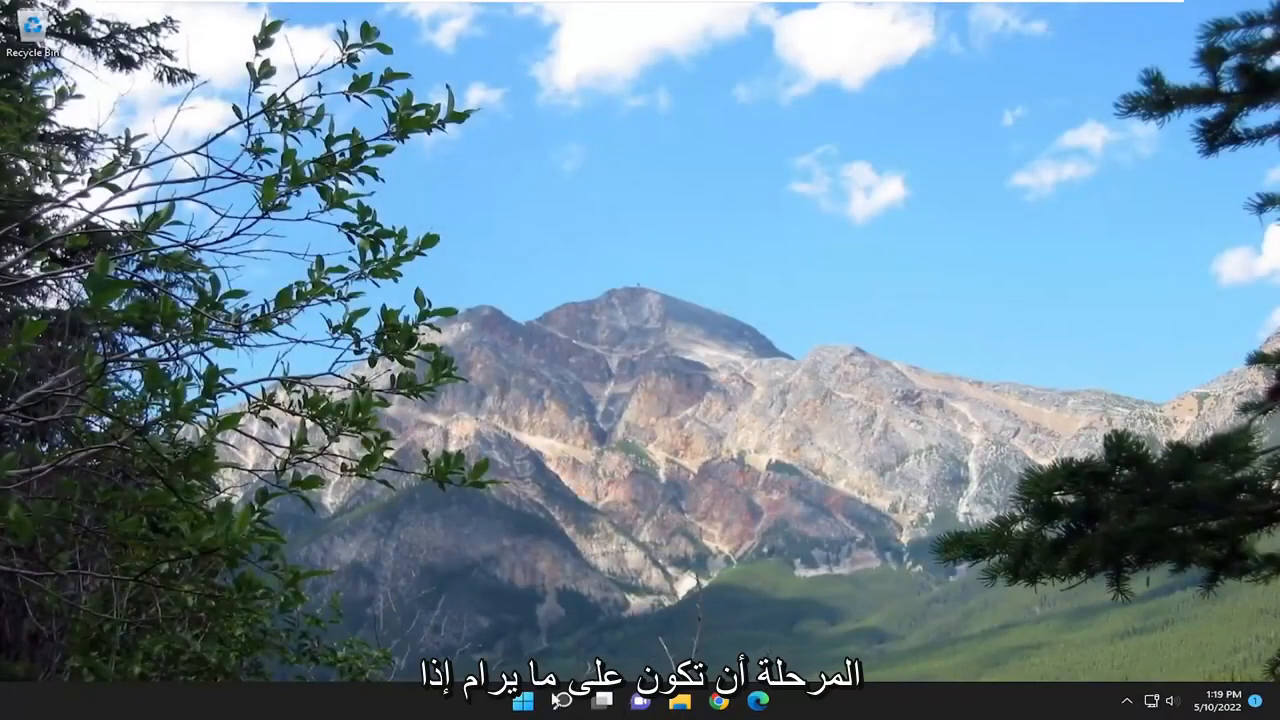
text(disk)
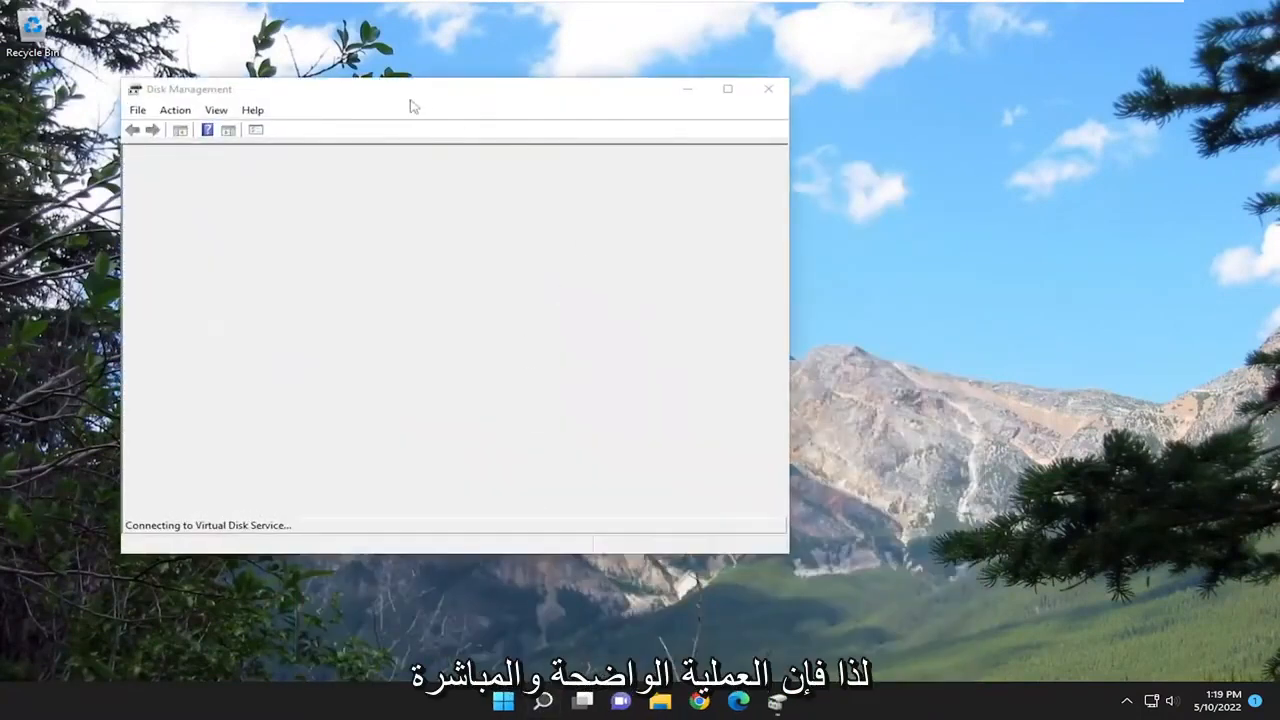
click(768, 89)
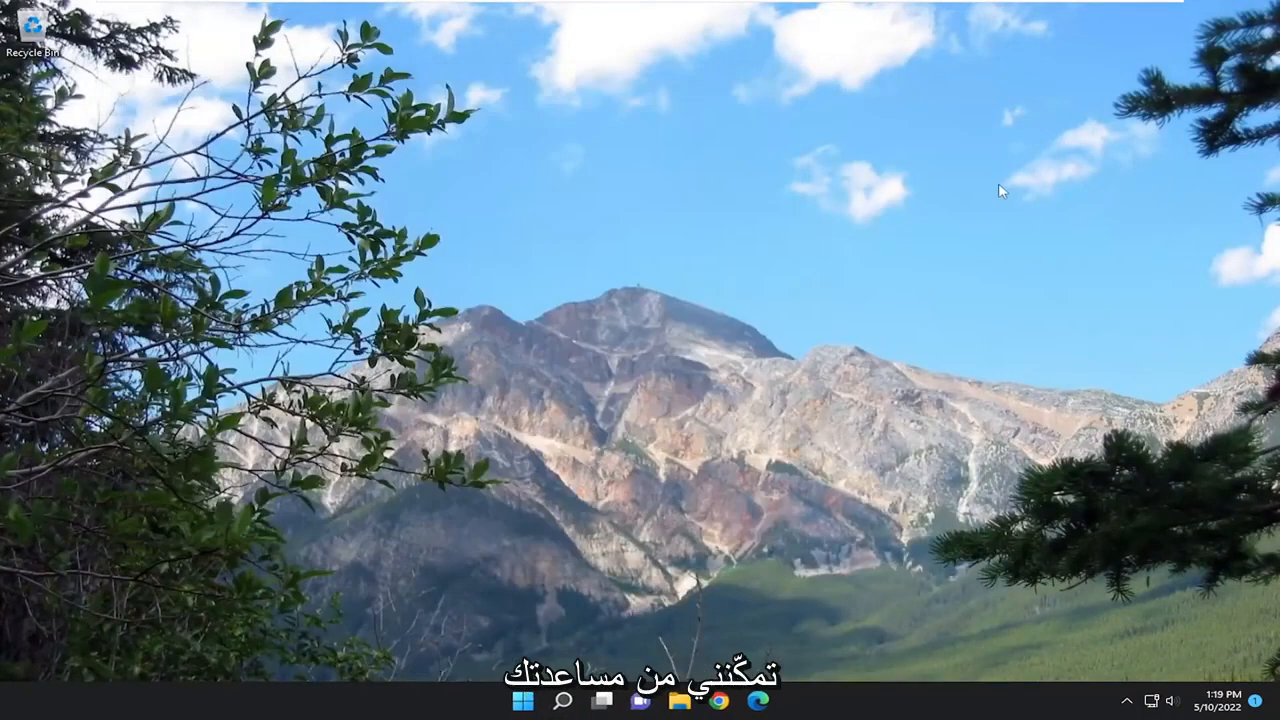